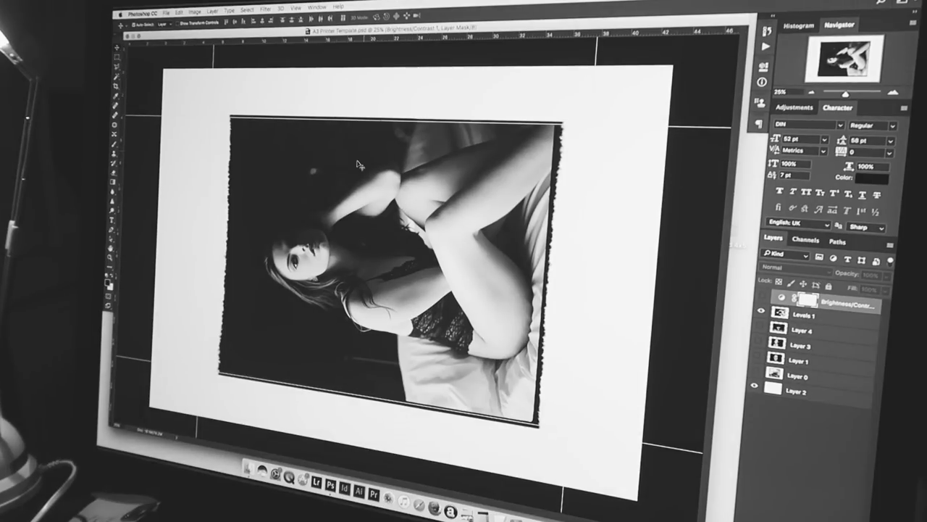
Step: Start the print workflow from the File menu for the A4 black-and-white photo
left_click(212, 9)
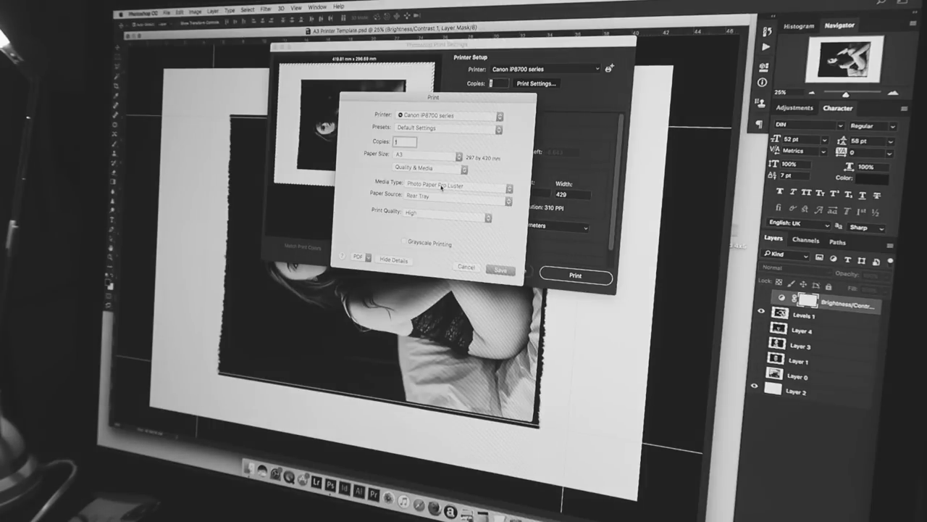
left_click(454, 185)
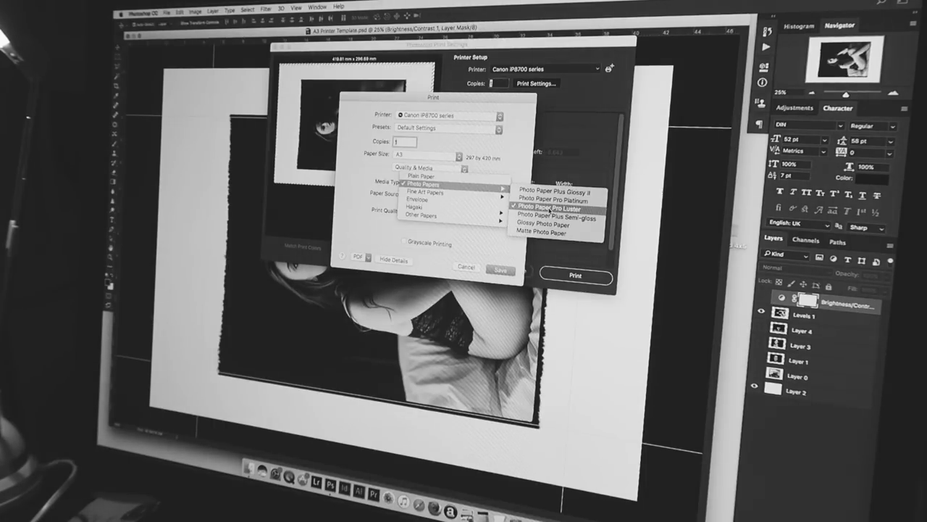
left_click(554, 209)
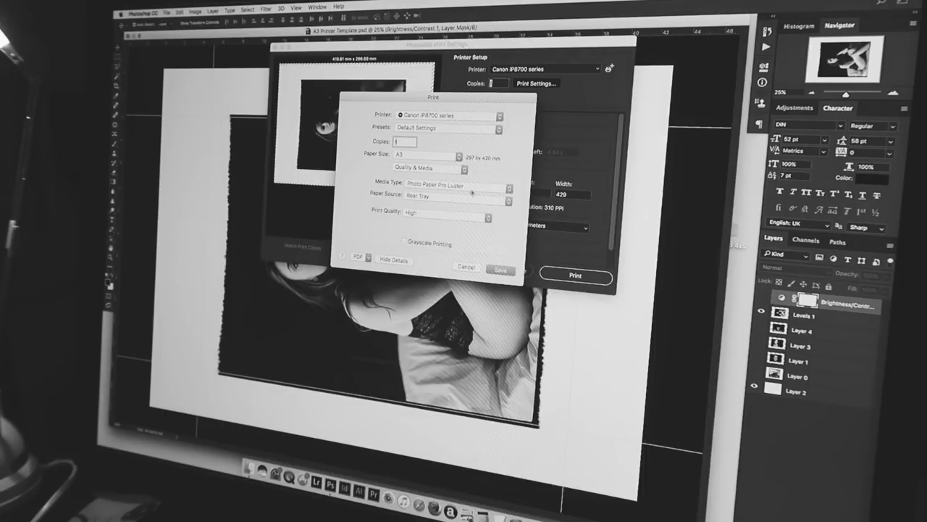
left_click(448, 184)
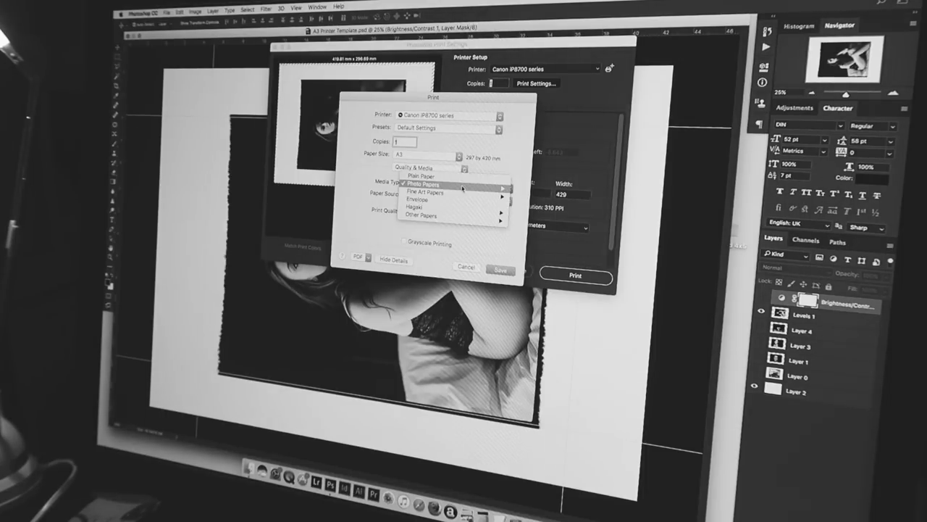
left_click(434, 185)
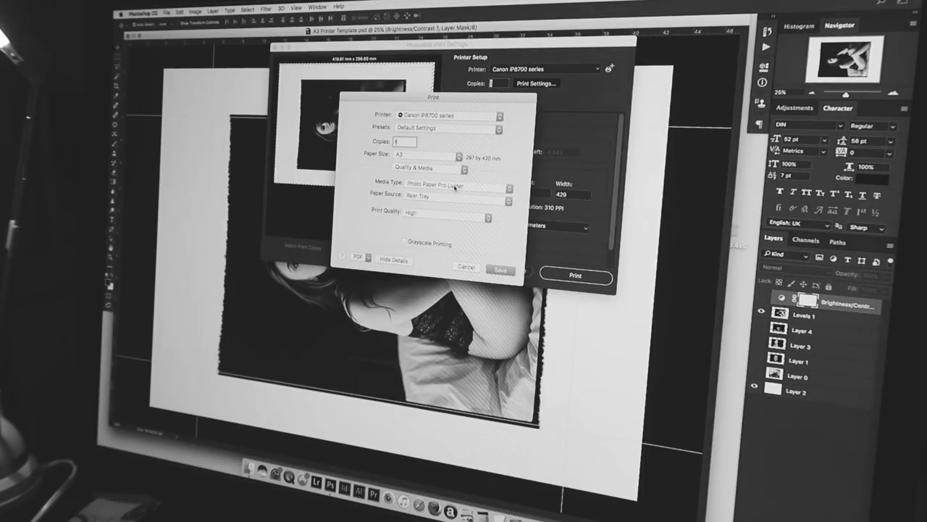